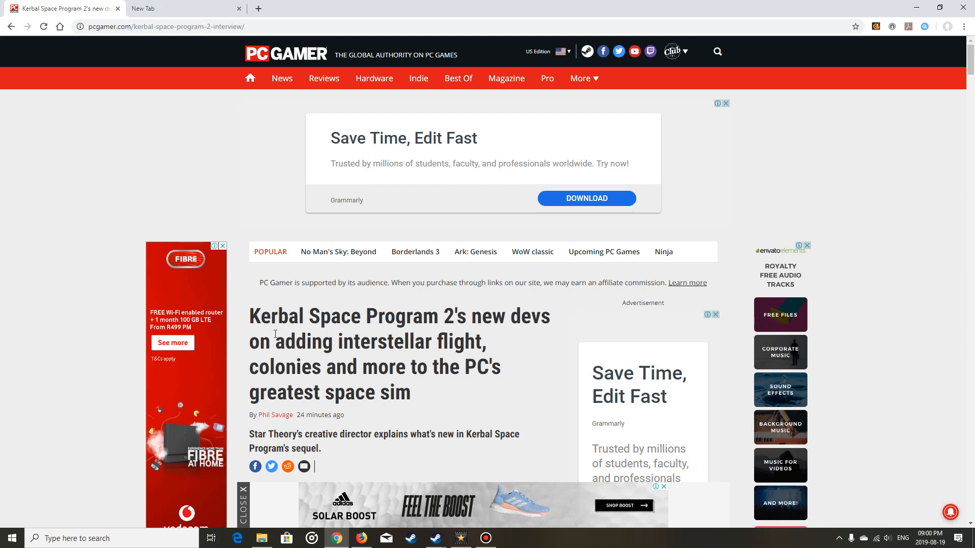
mouse_move(86, 311)
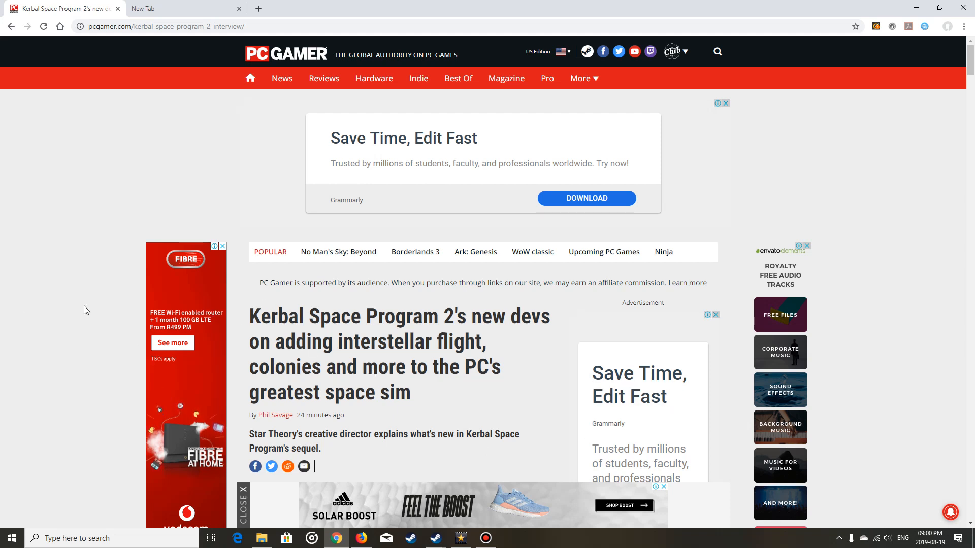
mouse_move(368, 325)
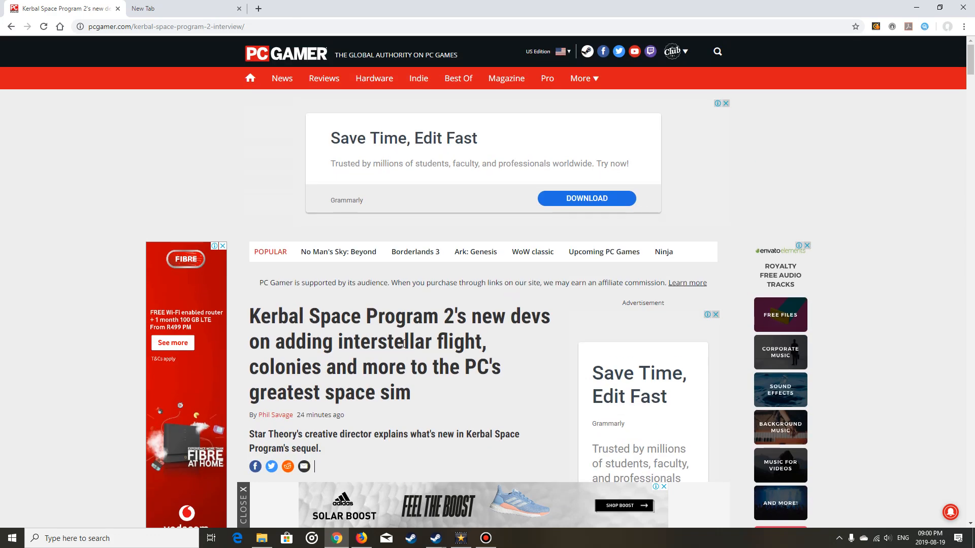
Scroll down past the opening interview paragraphs and videos to the Squad and Star Theory passage
scroll(down, 3)
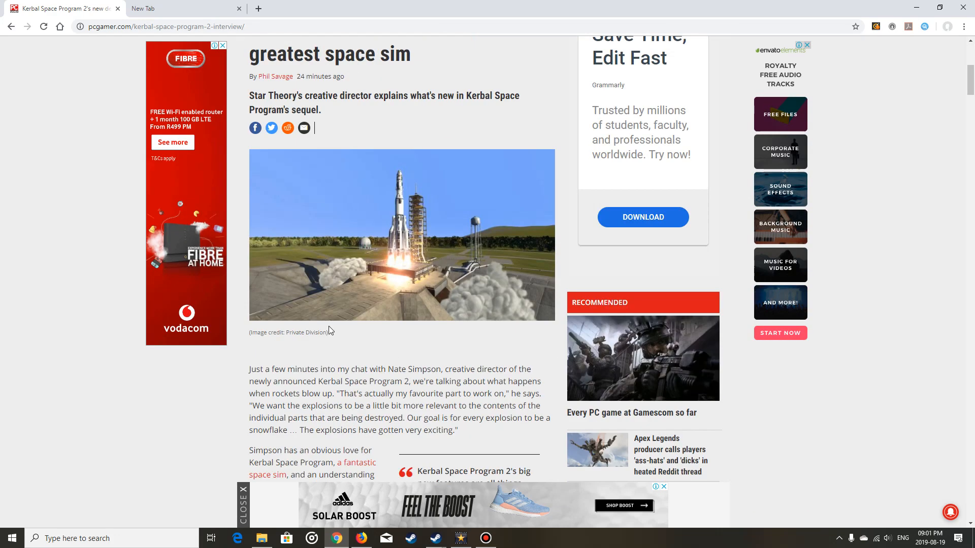
scroll(down, 3)
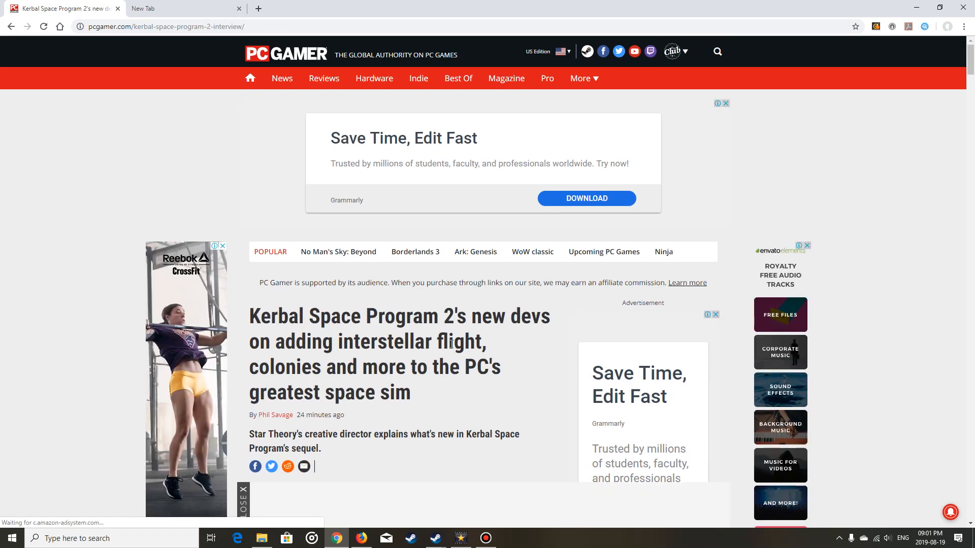
scroll(down, 3)
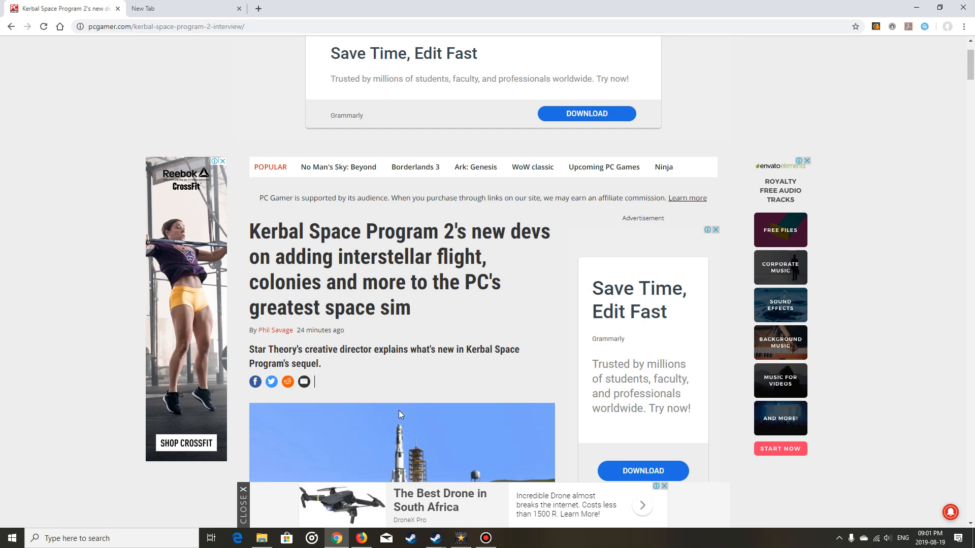
mouse_move(500, 494)
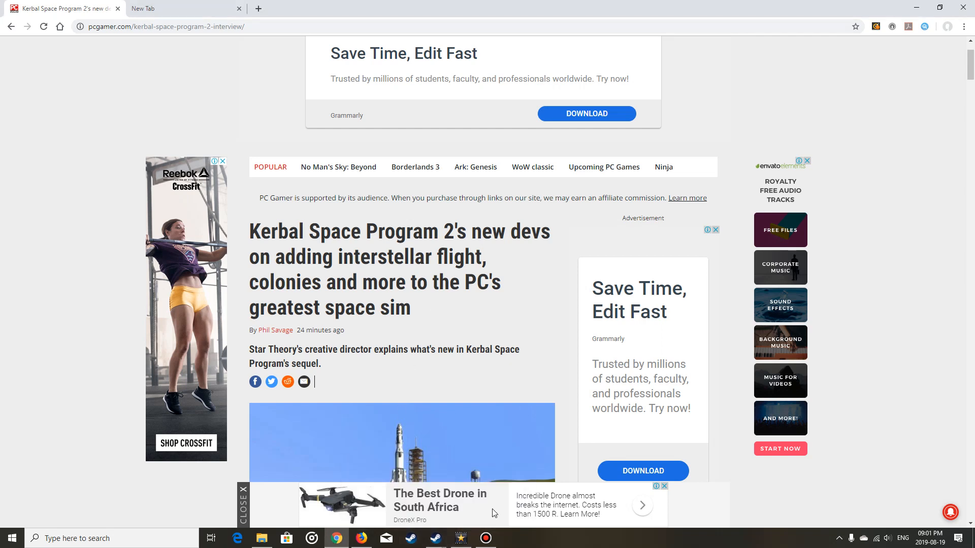
mouse_move(123, 331)
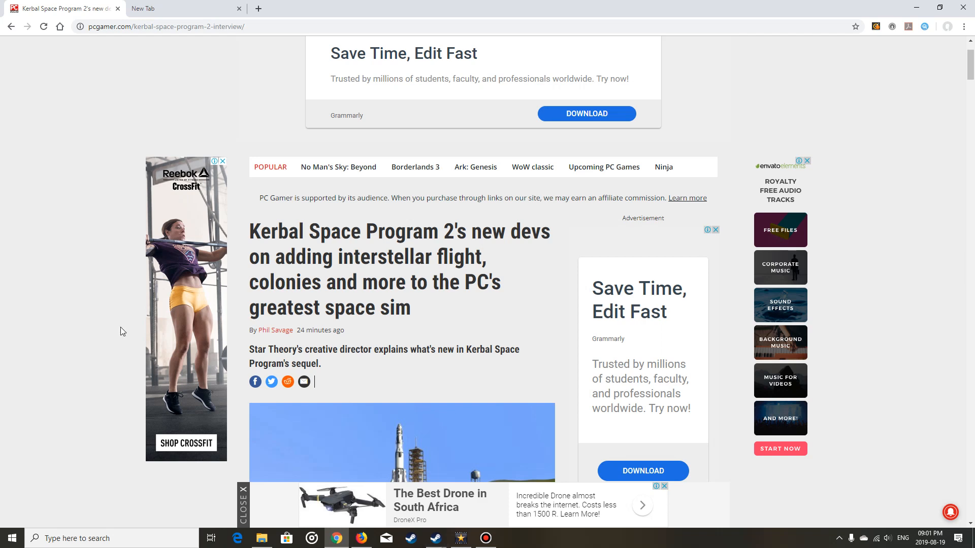
mouse_move(418, 373)
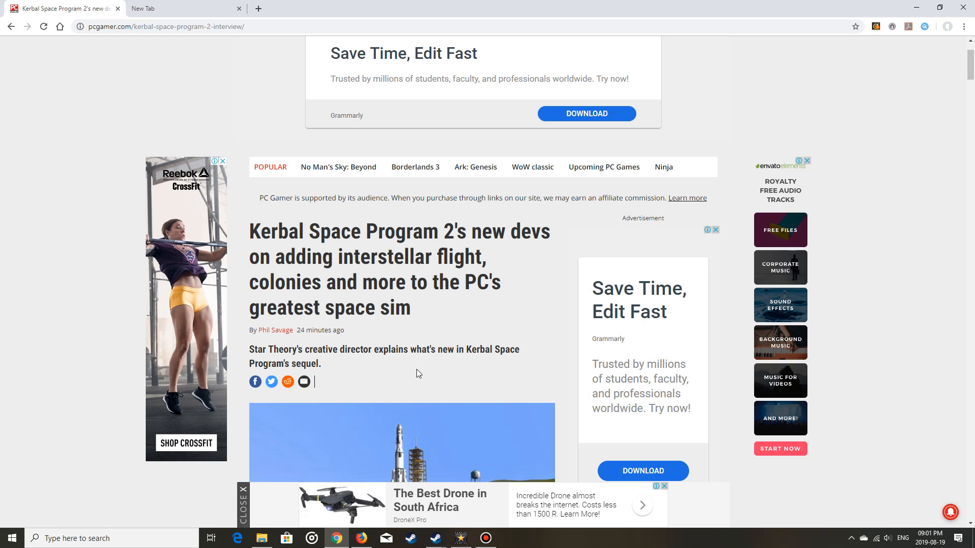
mouse_move(403, 365)
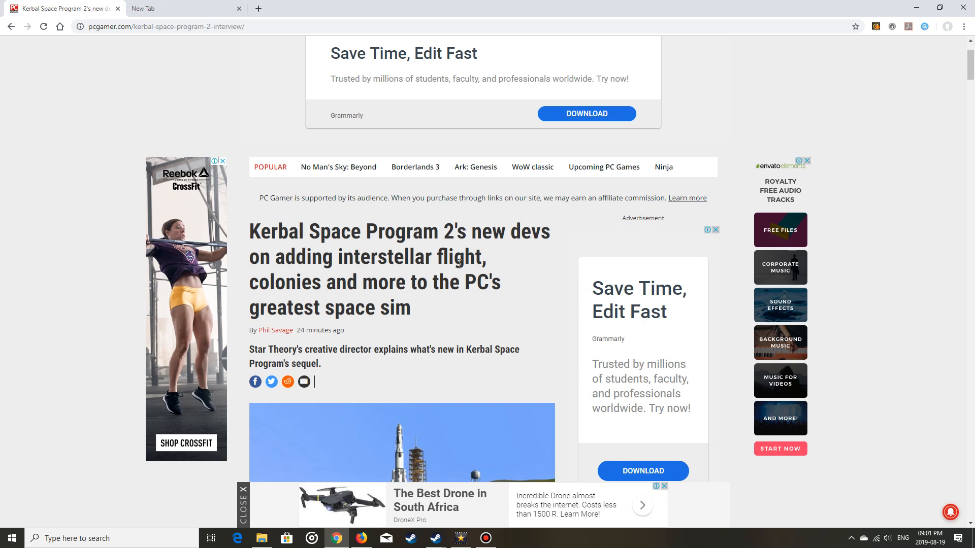
mouse_move(434, 539)
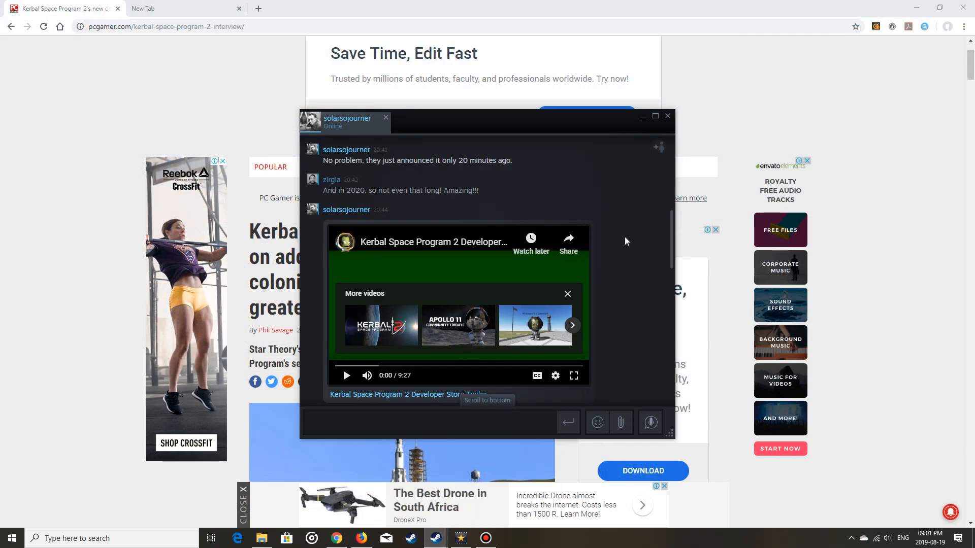
mouse_move(436, 271)
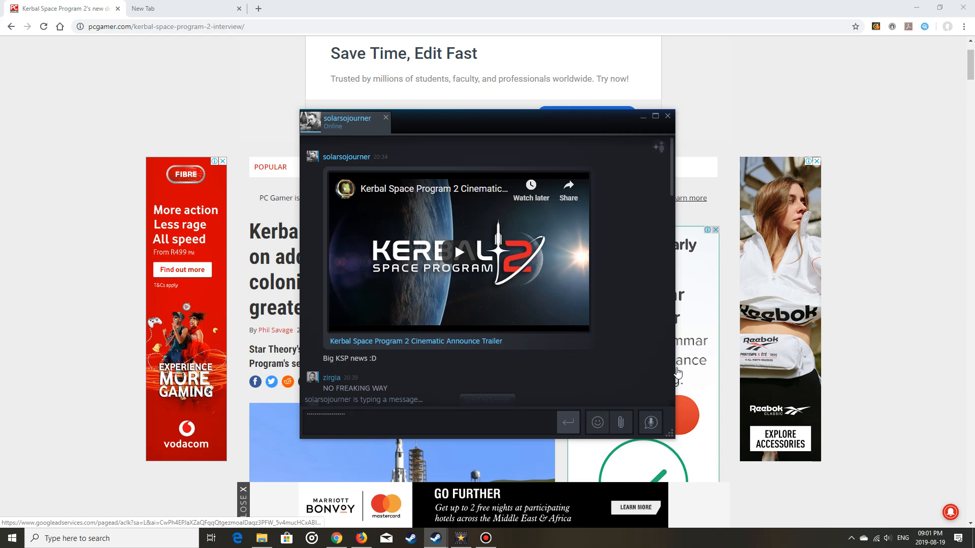
click(667, 115)
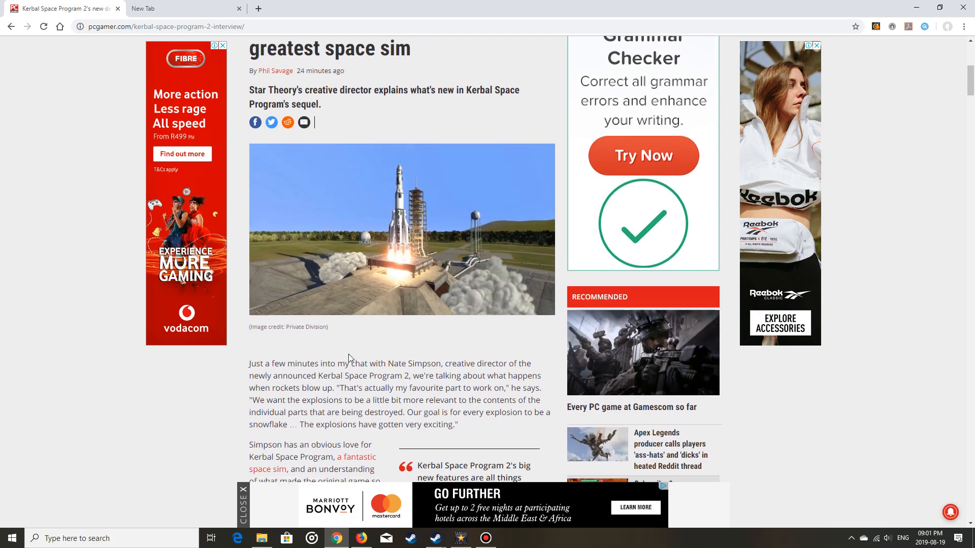
scroll(down, 3)
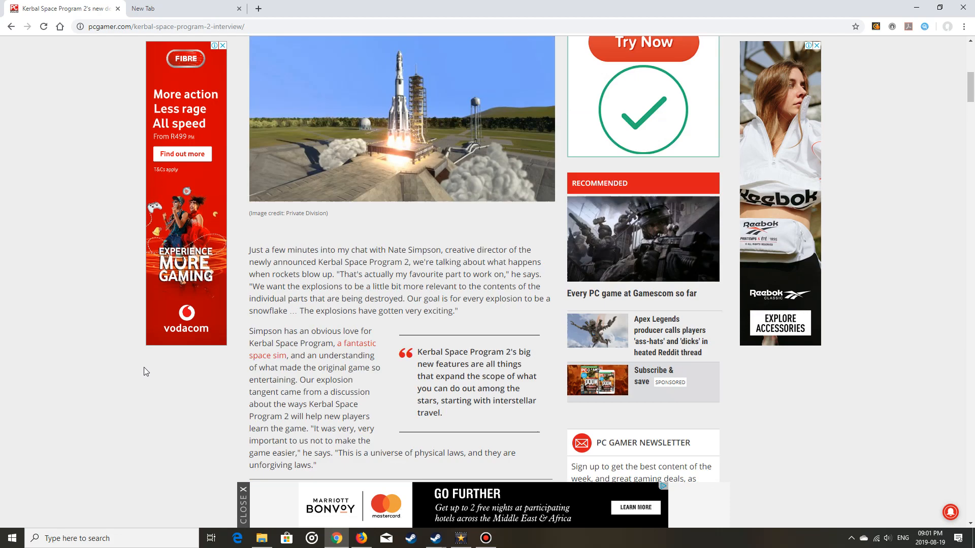
scroll(down, 3)
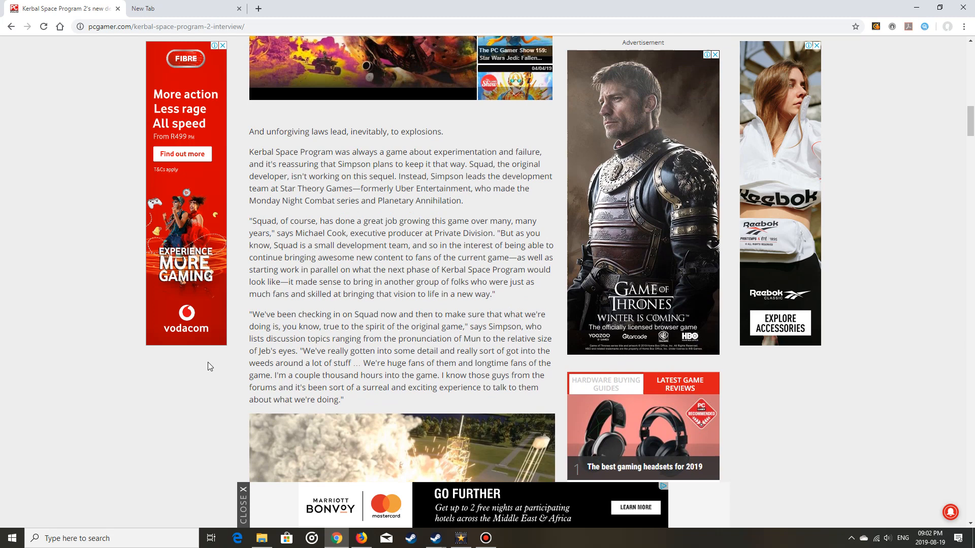
mouse_move(156, 375)
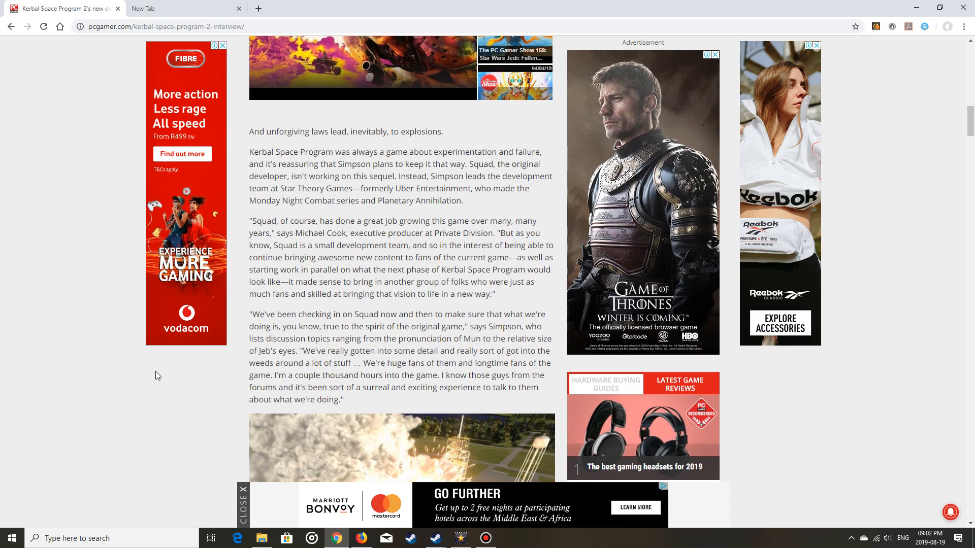
mouse_move(144, 375)
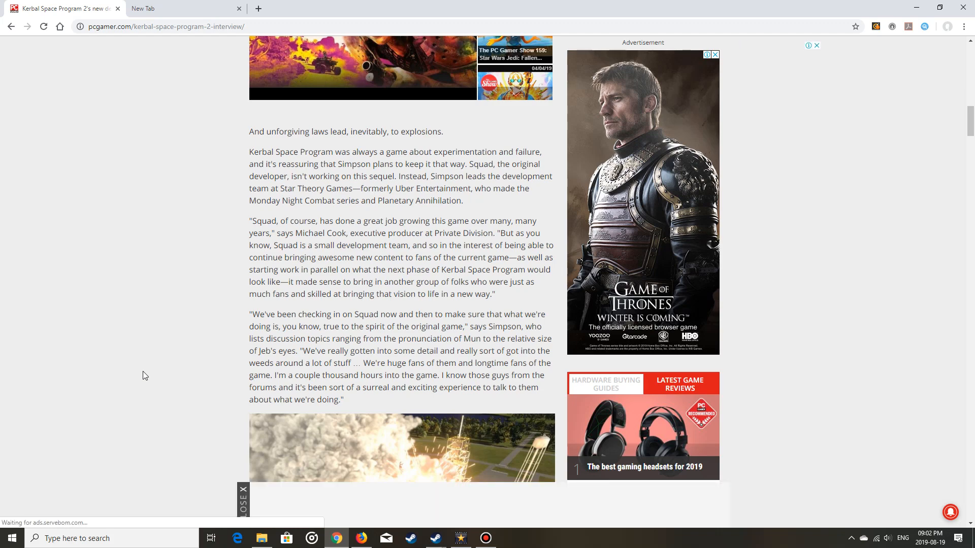
Scroll down the article past the interstellar images
scroll(down, 3)
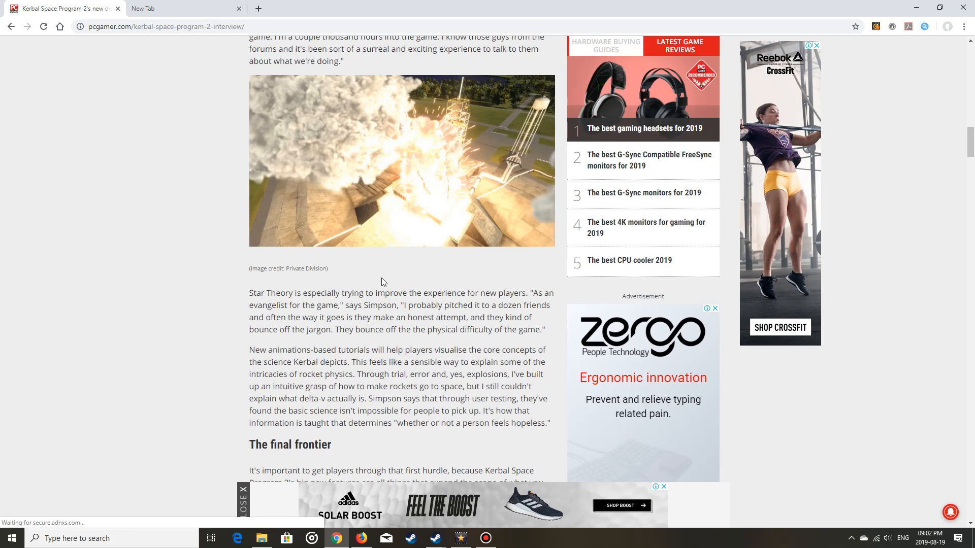
scroll(down, 3)
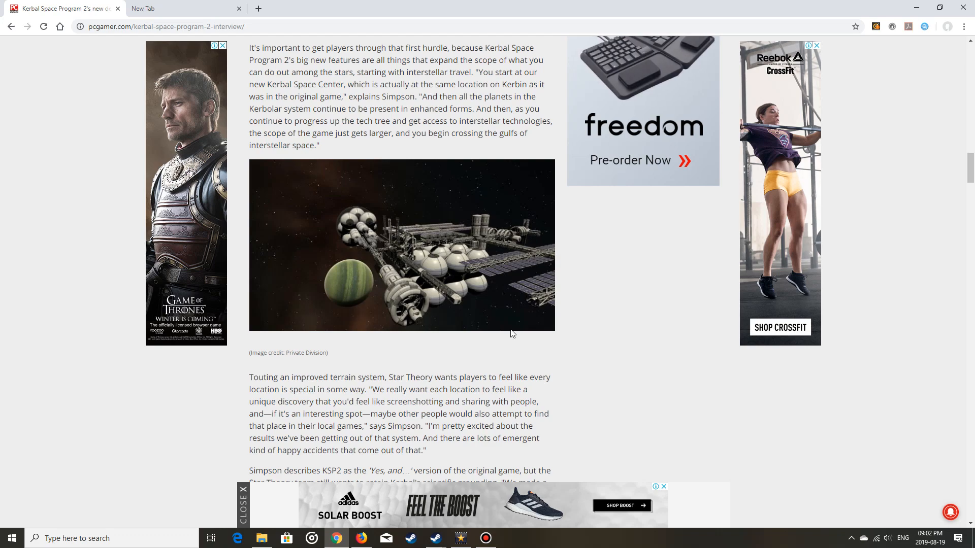
scroll(down, 3)
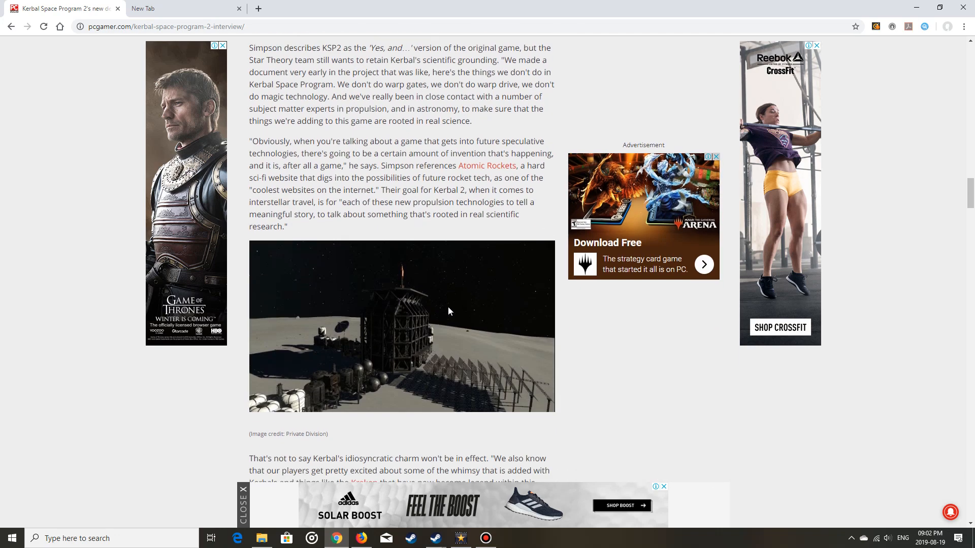
scroll(down, 3)
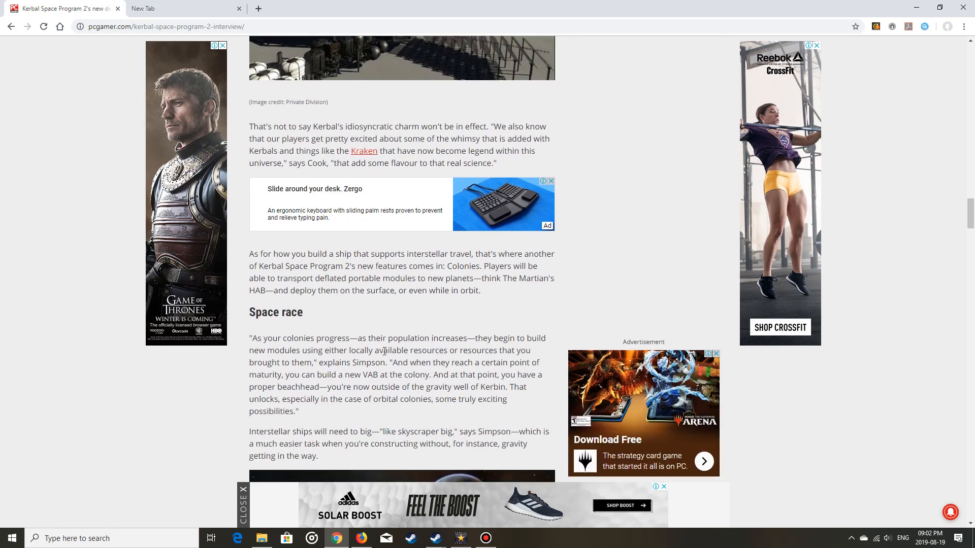
scroll(down, 3)
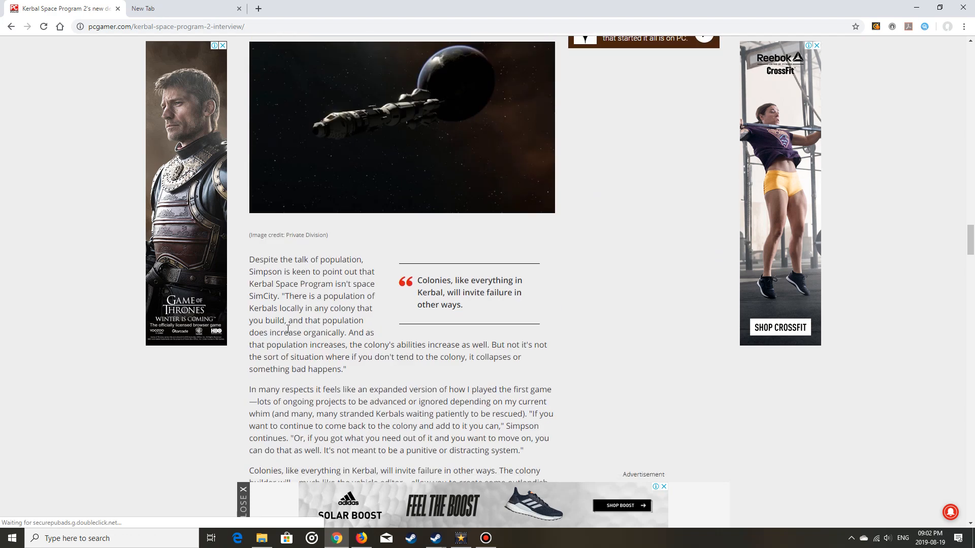
scroll(down, 3)
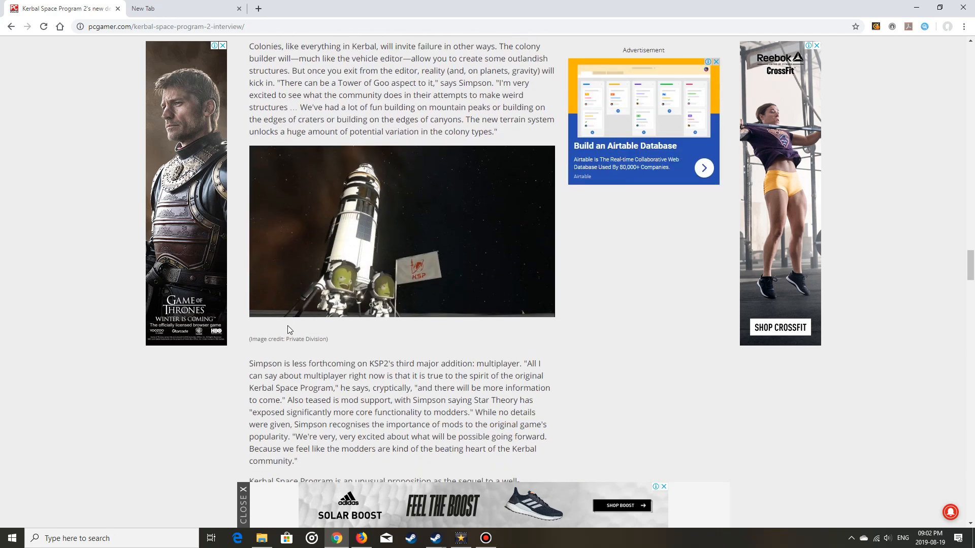
scroll(down, 3)
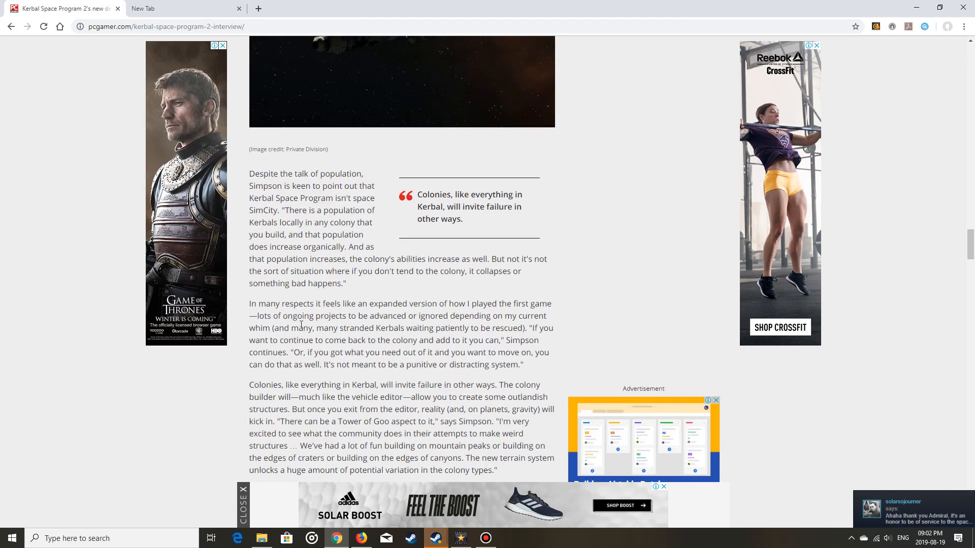
scroll(down, 3)
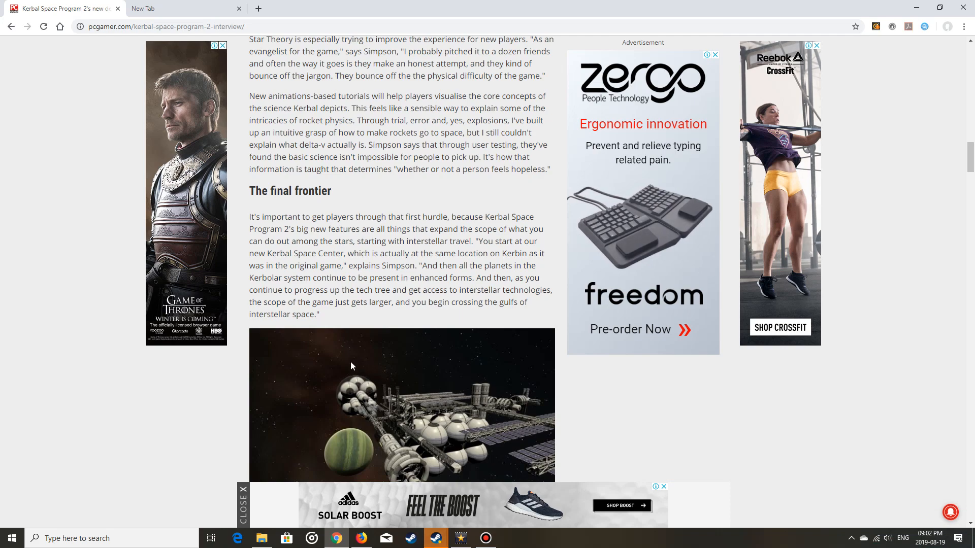
scroll(down, 3)
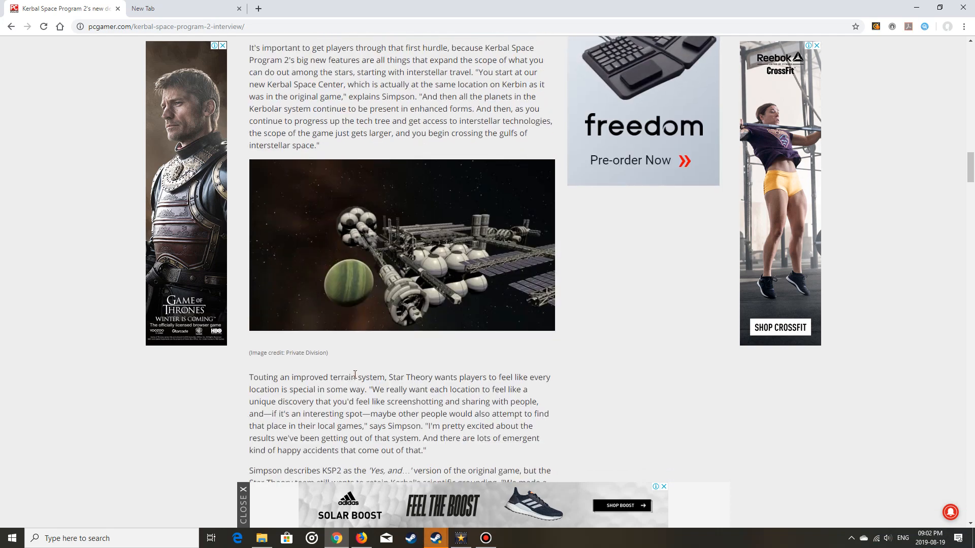
Re-read a passage briefly, then continue down to the Colonies paragraph and 'Space race' section
scroll(up, 3)
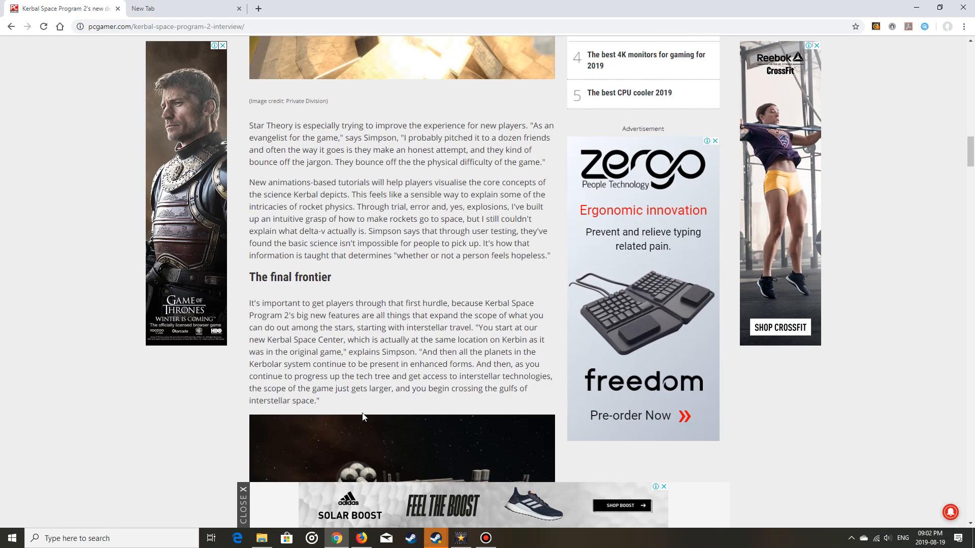
scroll(down, 3)
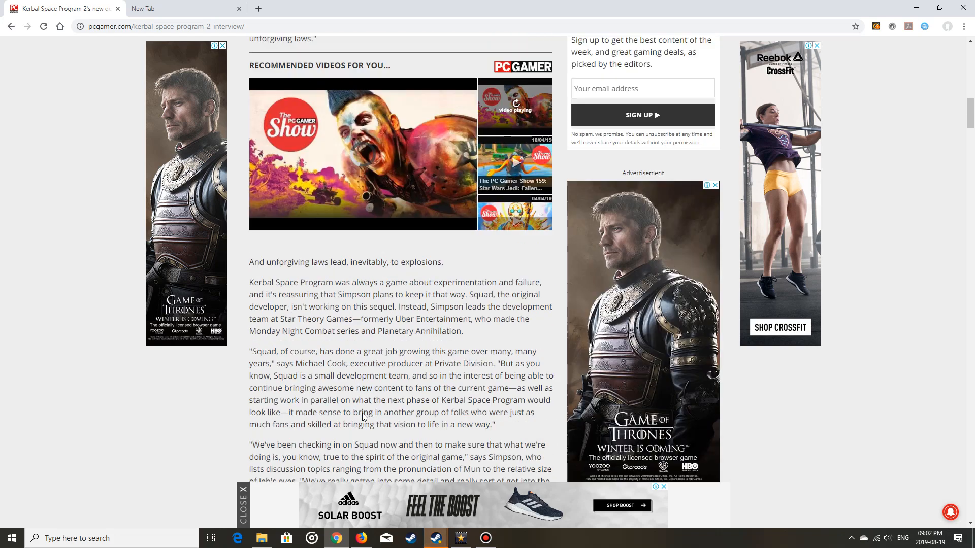
scroll(up, 3)
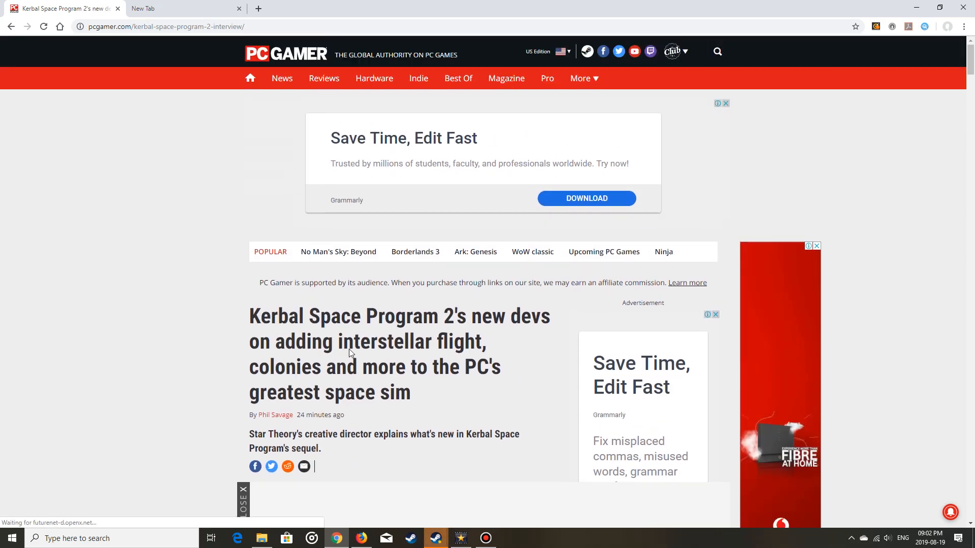
scroll(down, 3)
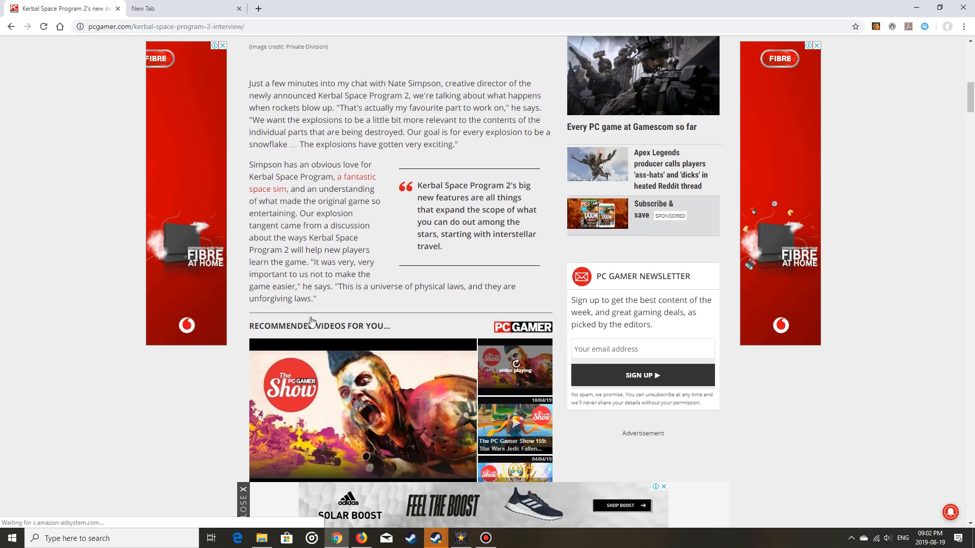
scroll(down, 3)
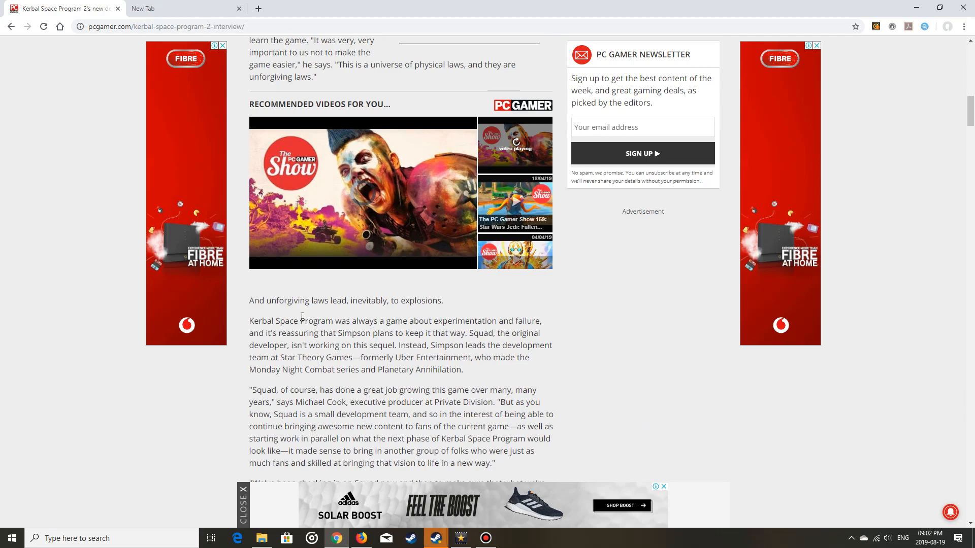
scroll(down, 3)
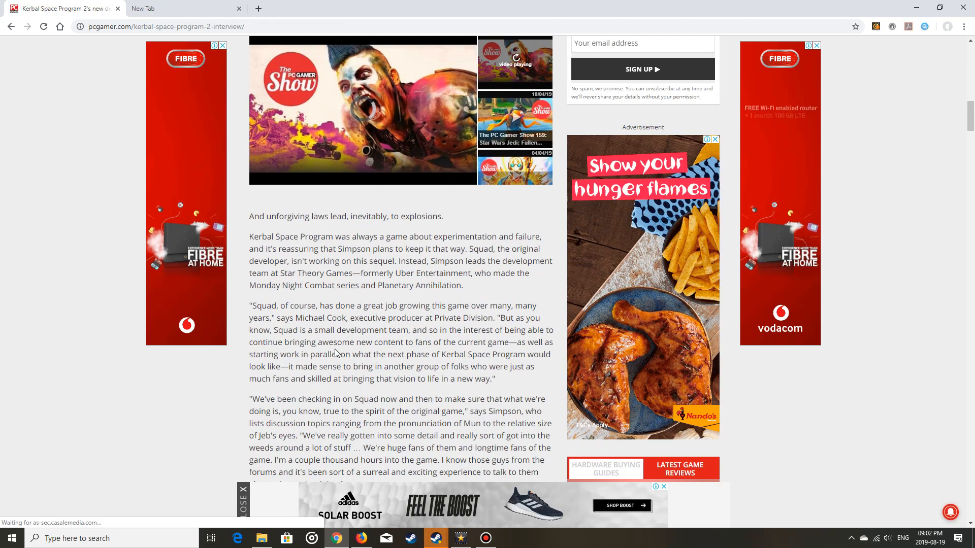
scroll(down, 3)
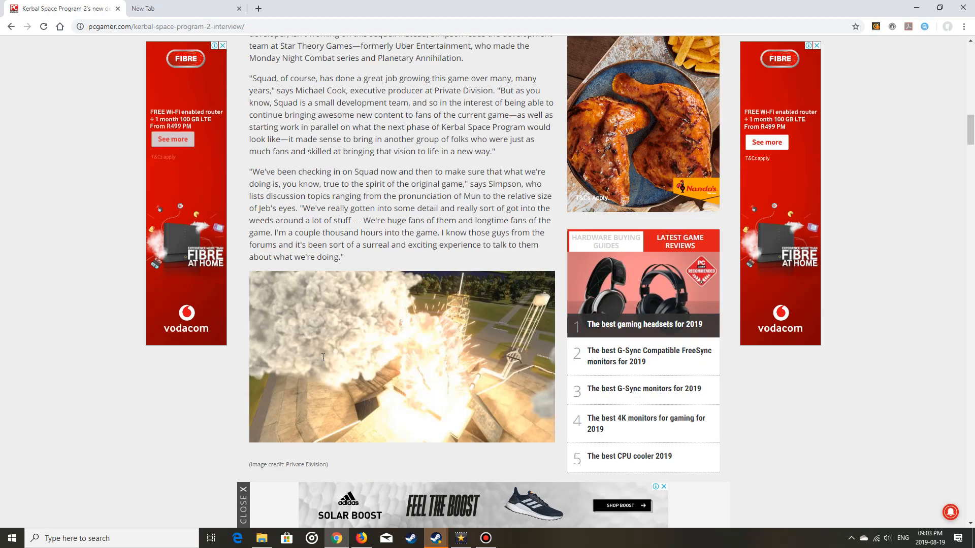
scroll(down, 3)
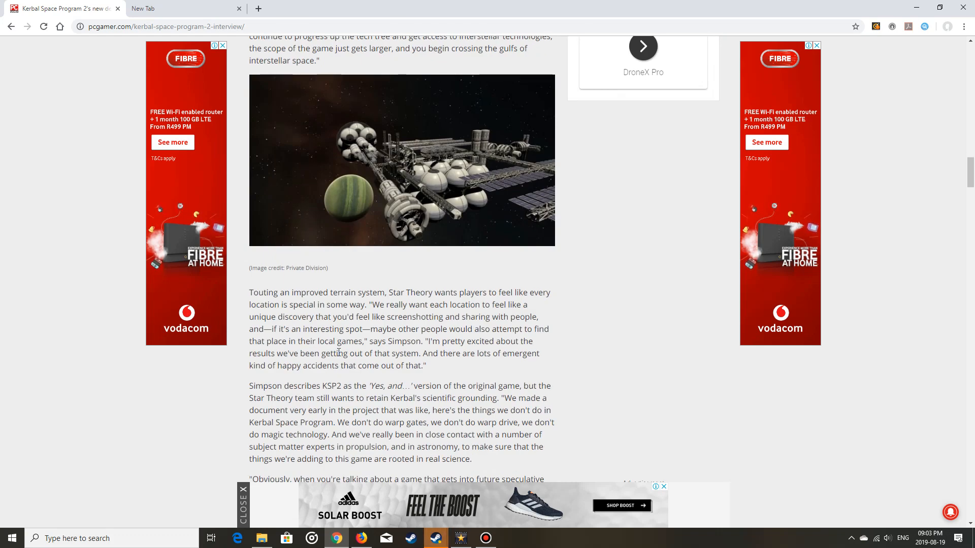
mouse_move(398, 220)
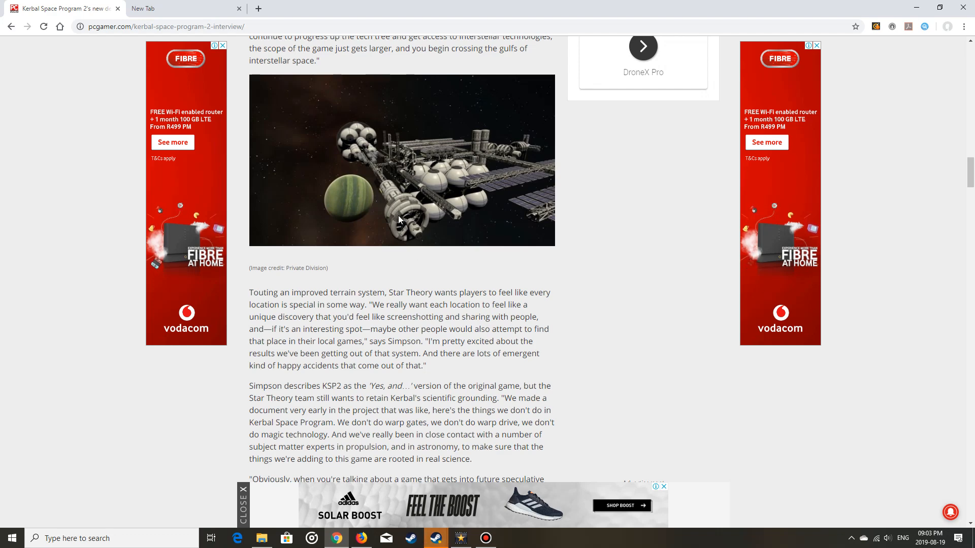
mouse_move(788, 404)
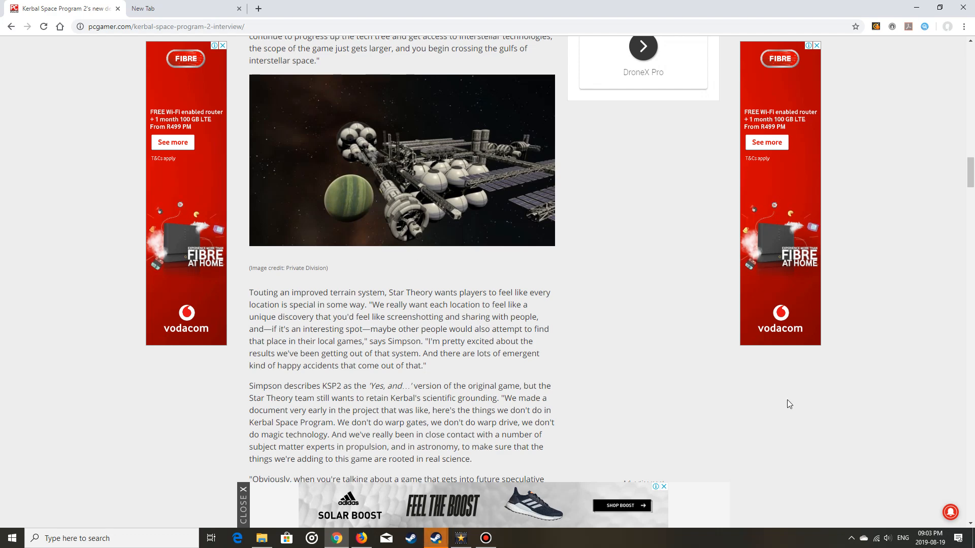
scroll(down, 3)
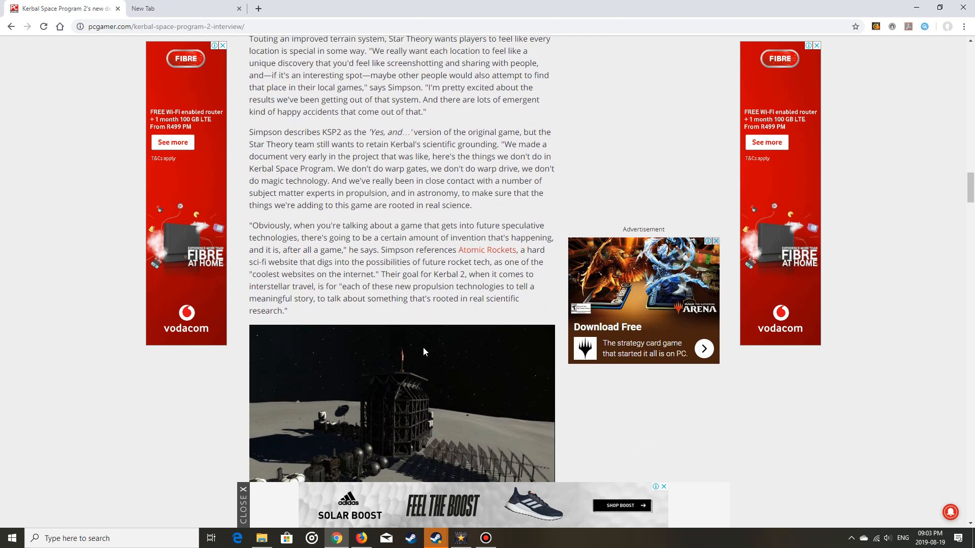
scroll(down, 3)
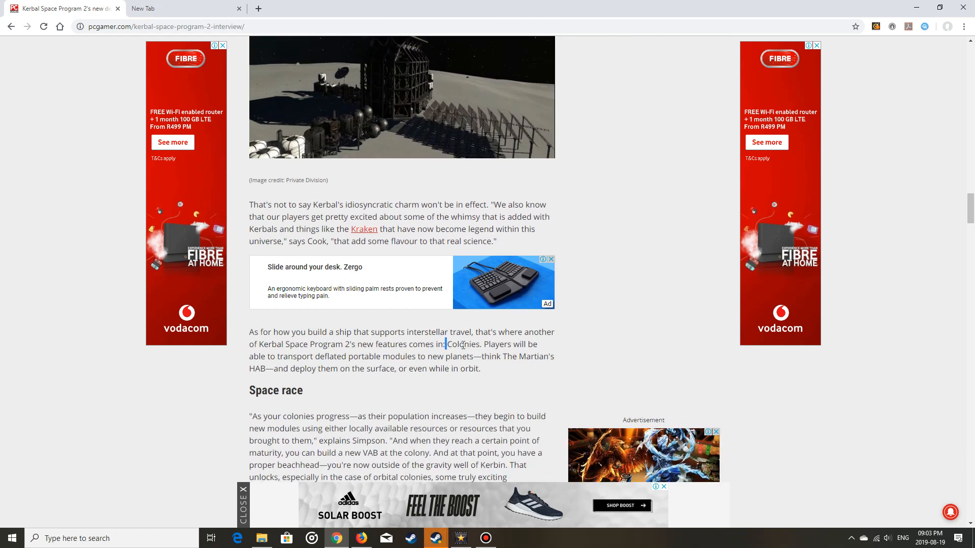
Highlight the Colonies paragraph while reading, then scroll to the closing multiplayer and spring 2020 release passages
drag(446, 344, 479, 368)
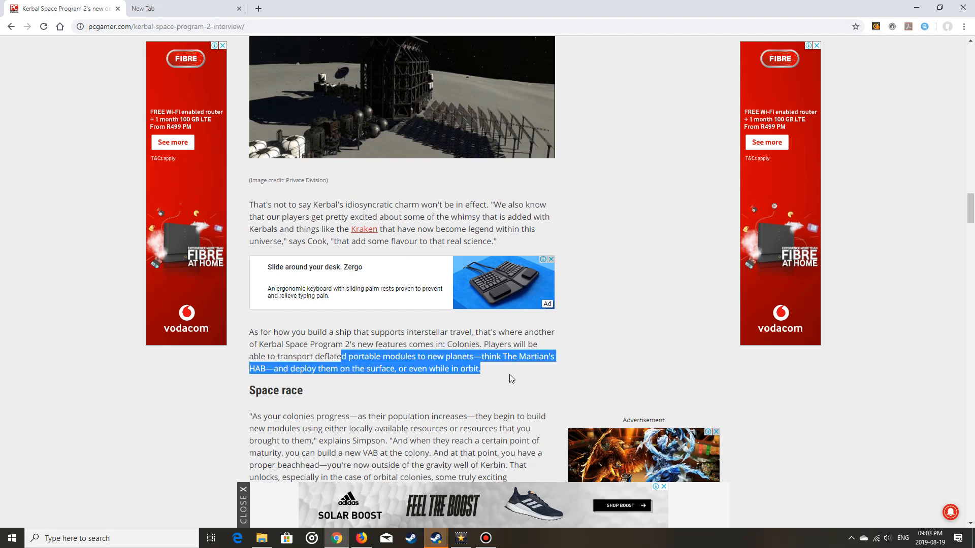
scroll(down, 3)
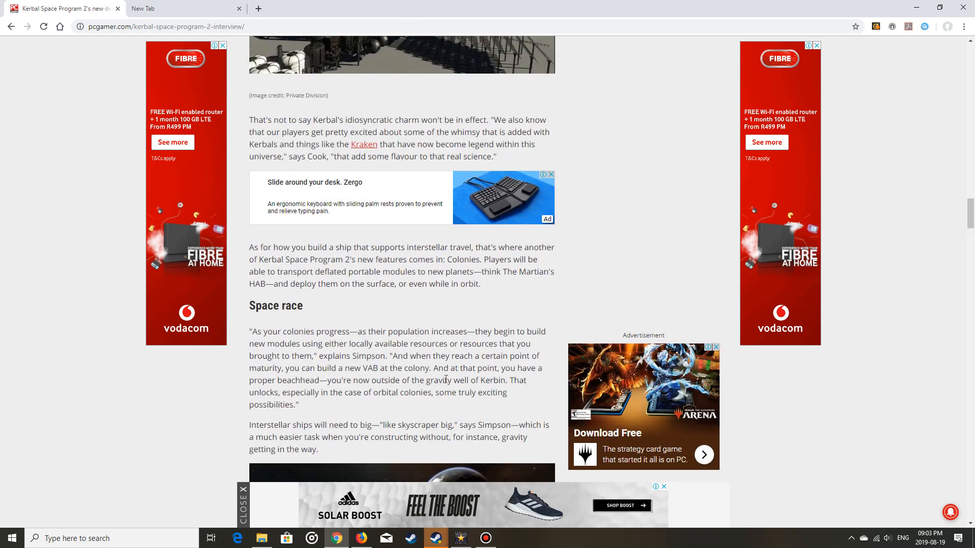
drag(384, 259, 303, 306)
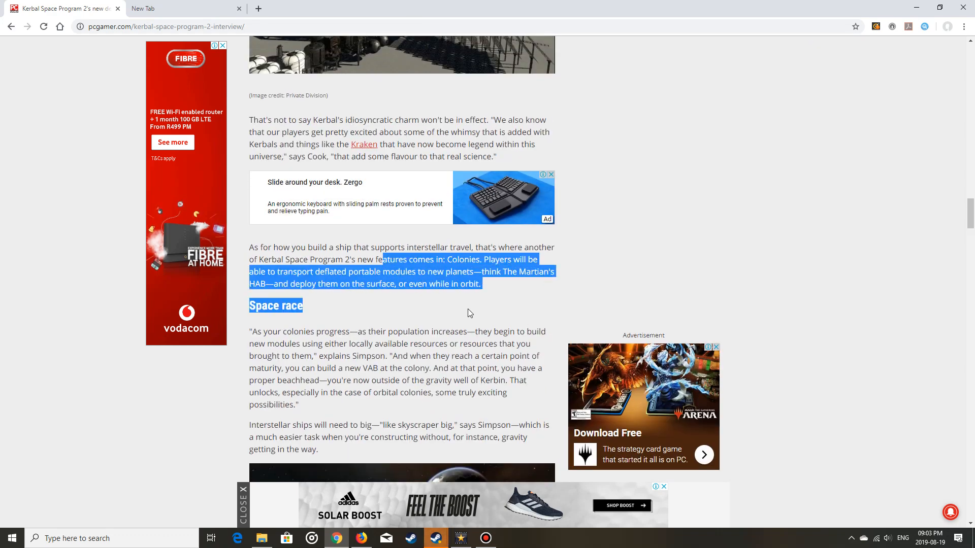
scroll(down, 3)
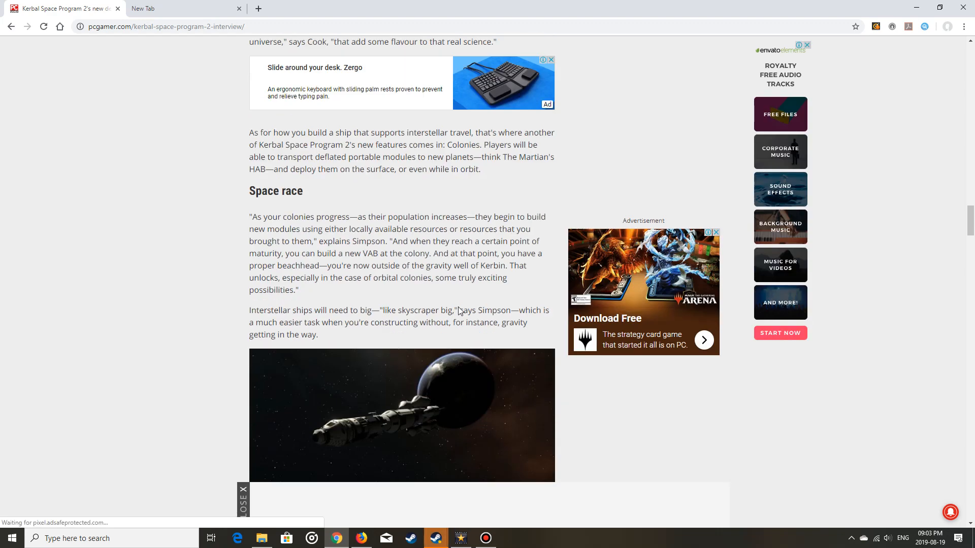
scroll(down, 3)
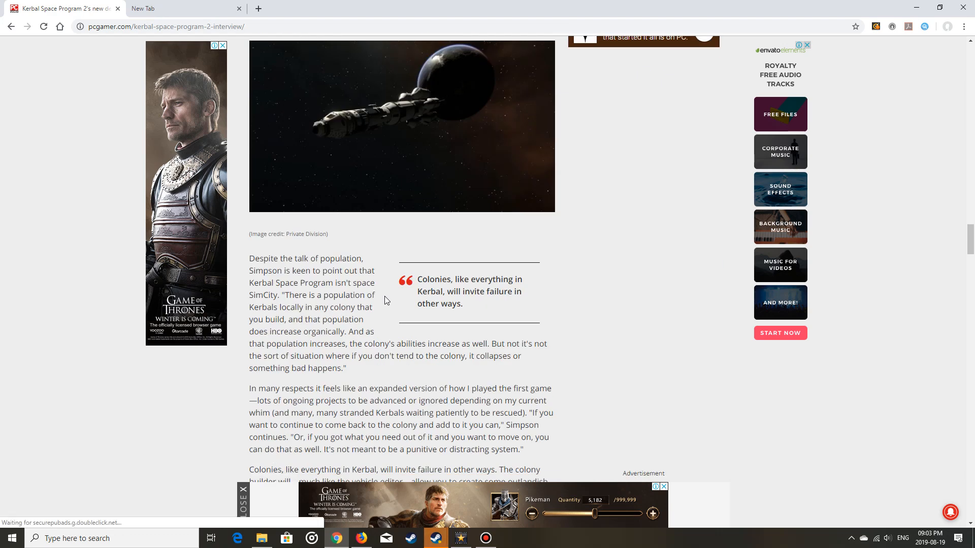
scroll(down, 3)
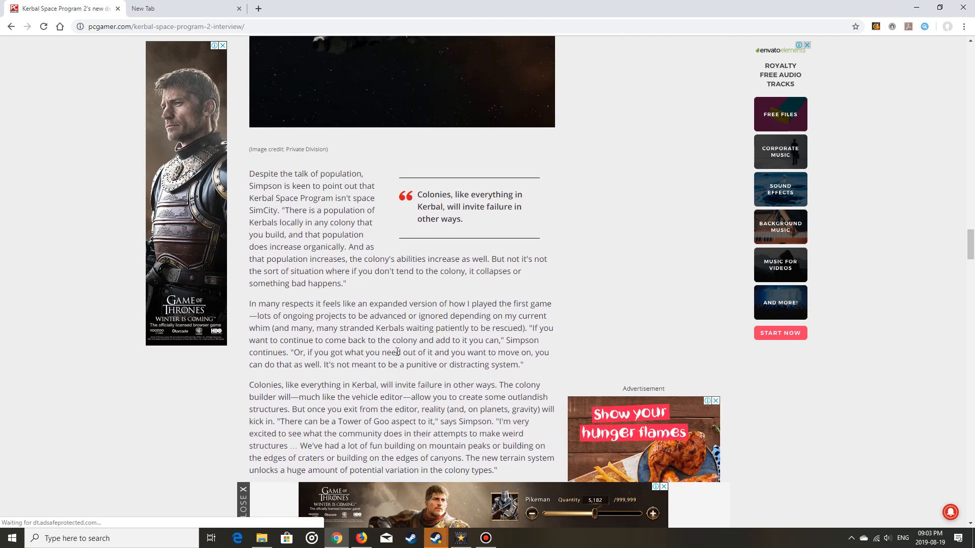
scroll(down, 3)
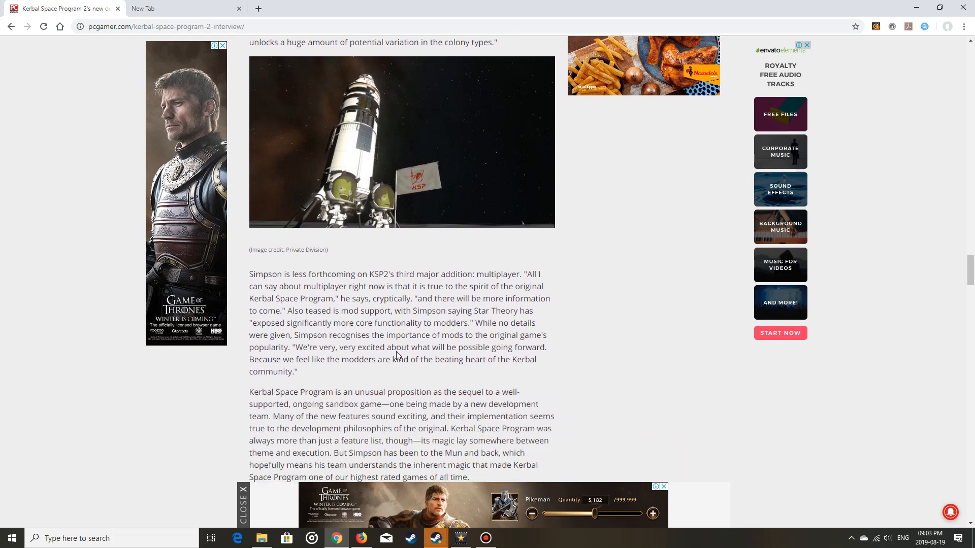
scroll(down, 3)
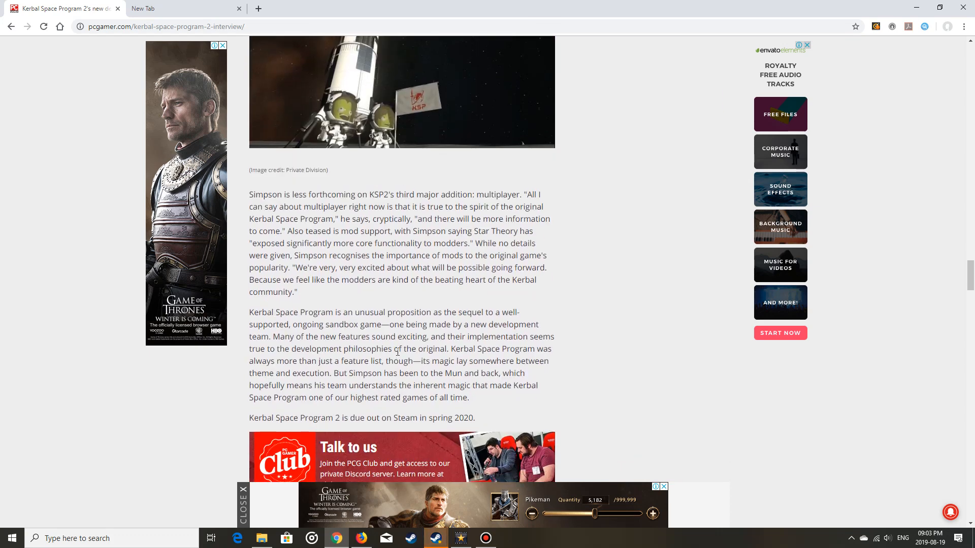
Highlight and clear the multiplayer and mods sentences, then move toward the terrain system section
drag(292, 194, 507, 194)
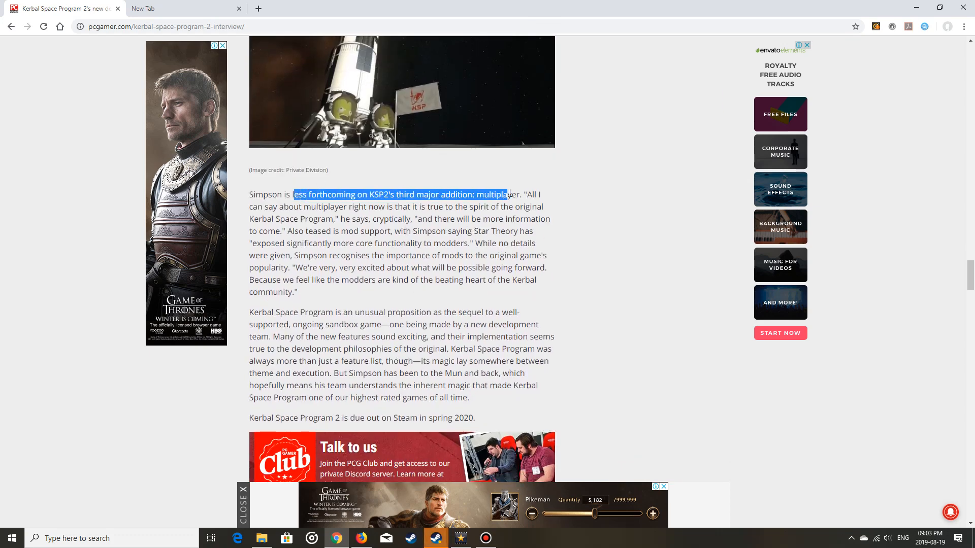
click(501, 199)
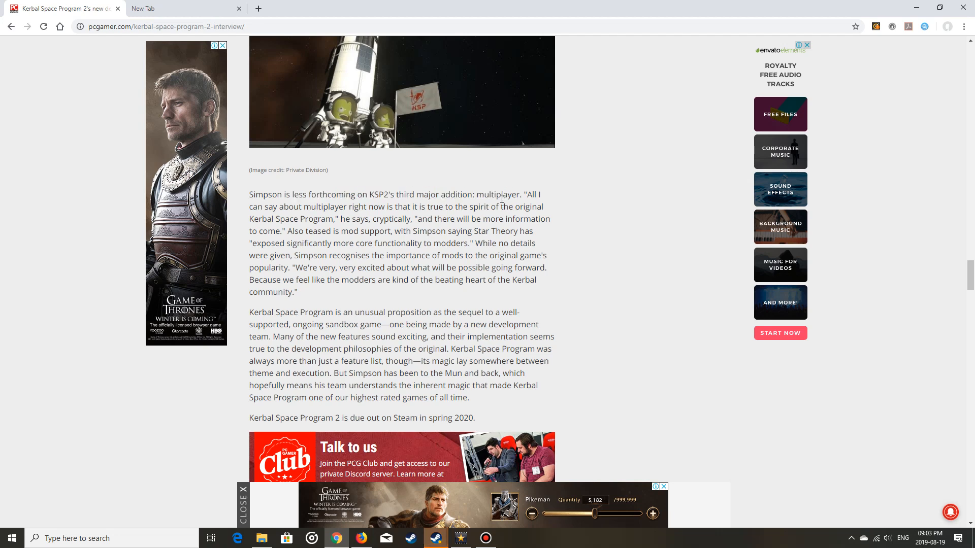
drag(393, 206, 482, 280)
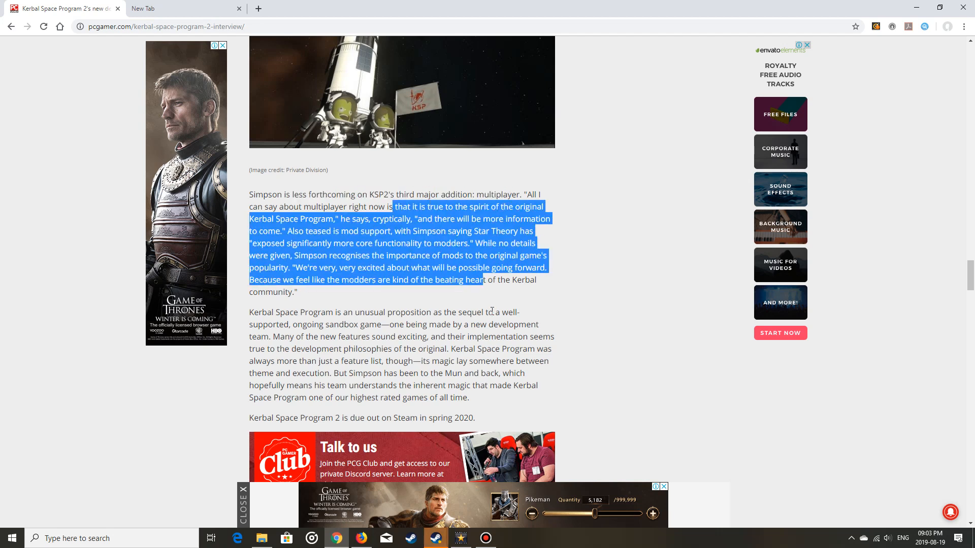
click(491, 312)
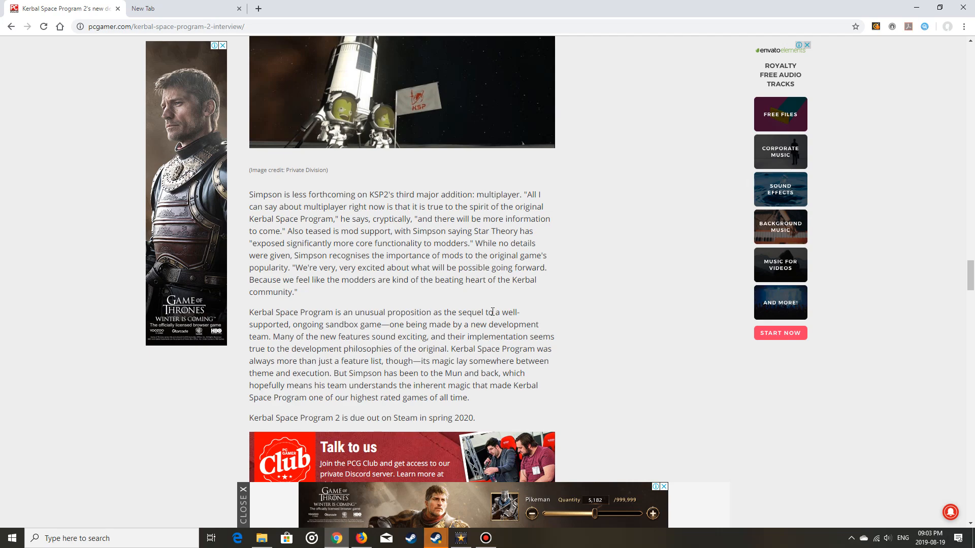
scroll(down, 3)
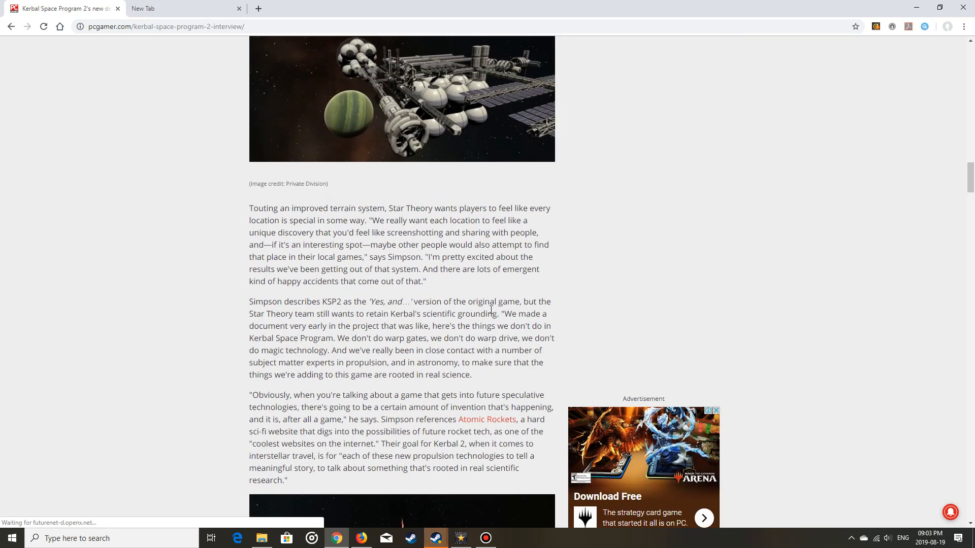
Revisit the article's opening paragraphs about explosions
scroll(up, 3)
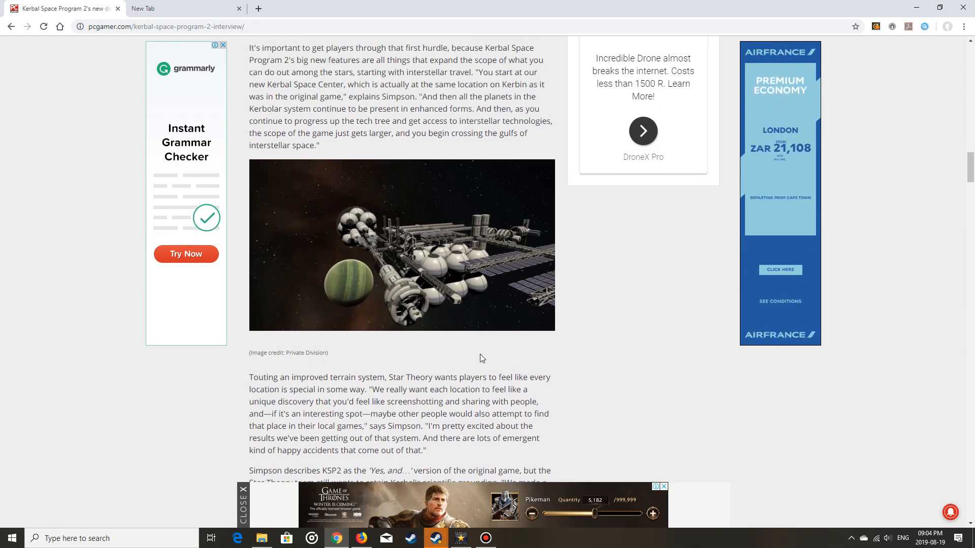
scroll(down, 3)
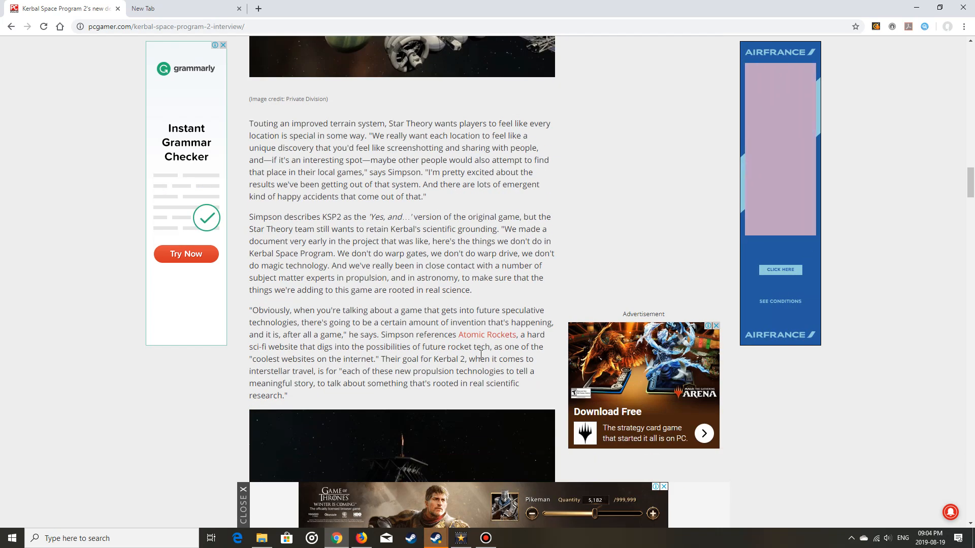
scroll(up, 3)
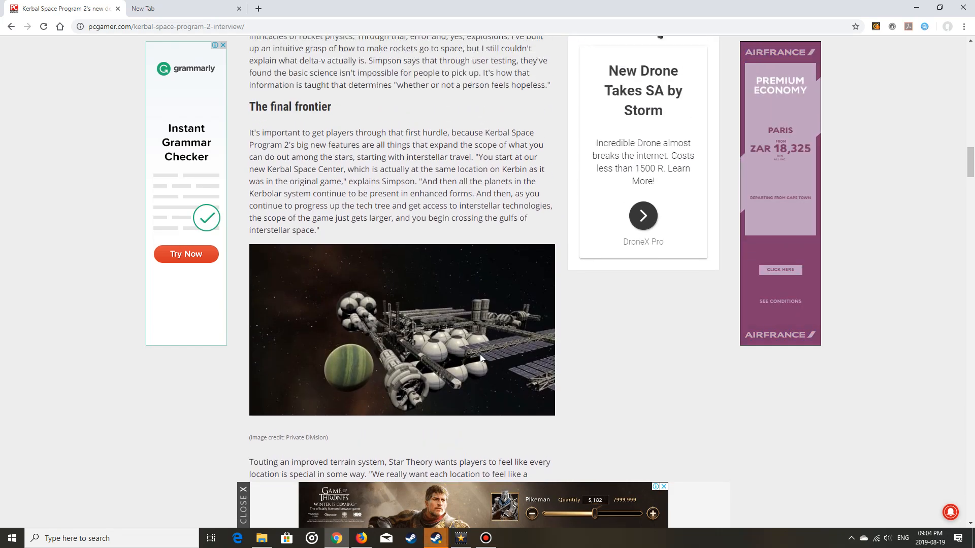
scroll(down, 3)
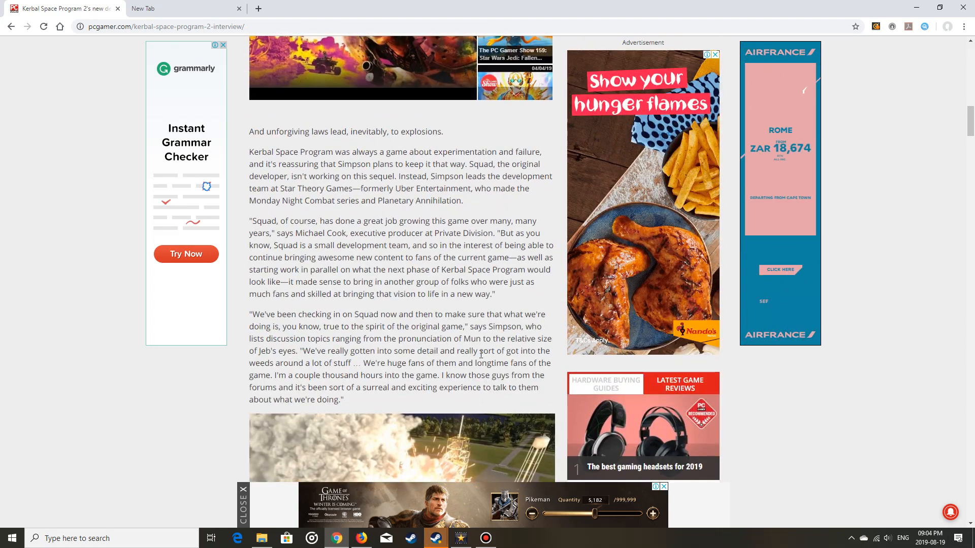
scroll(down, 3)
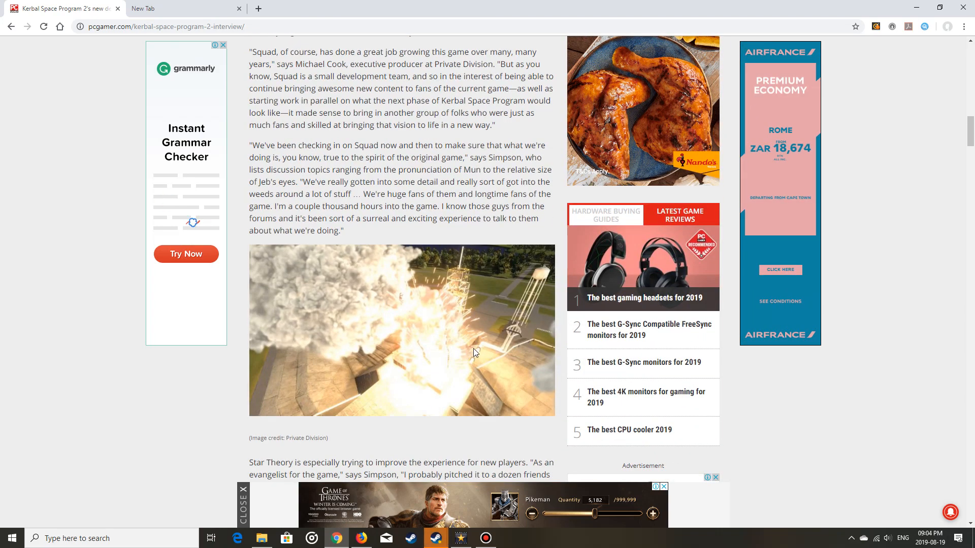
scroll(down, 3)
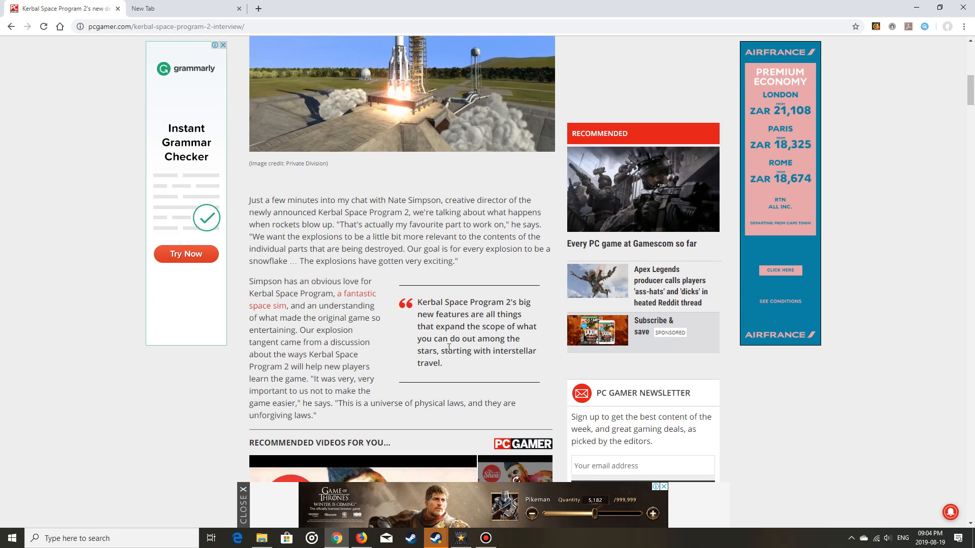
Scroll down to Star Theory's tutorials and 'The final frontier' section
scroll(down, 3)
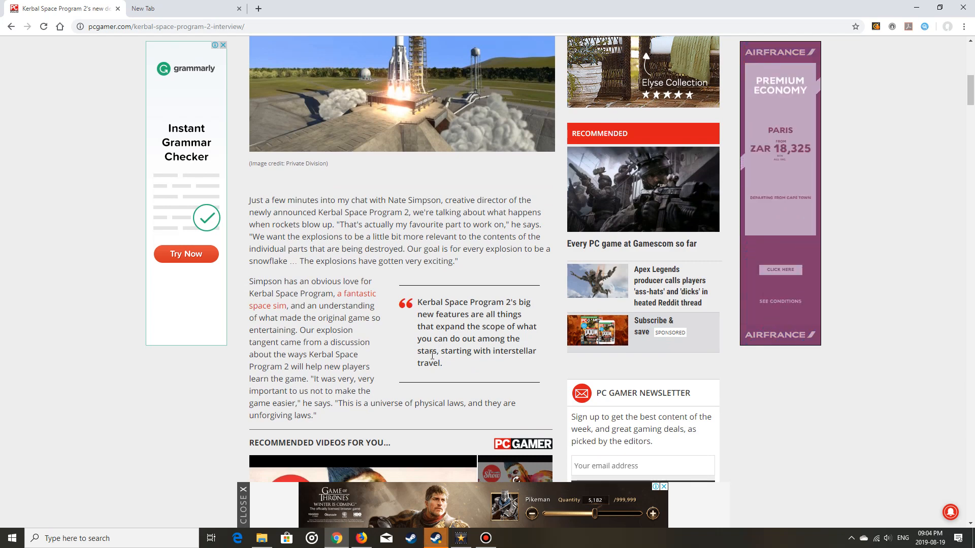
scroll(down, 3)
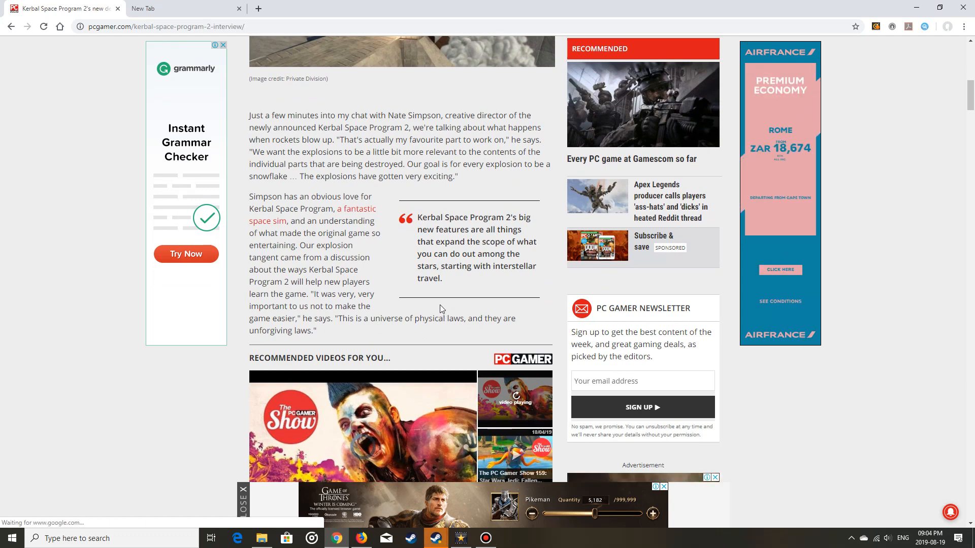
scroll(down, 3)
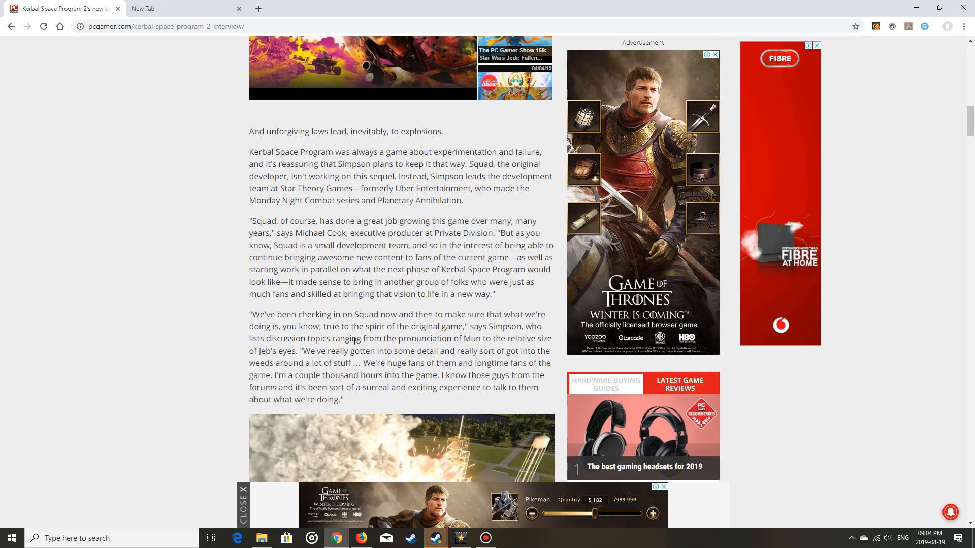
scroll(down, 3)
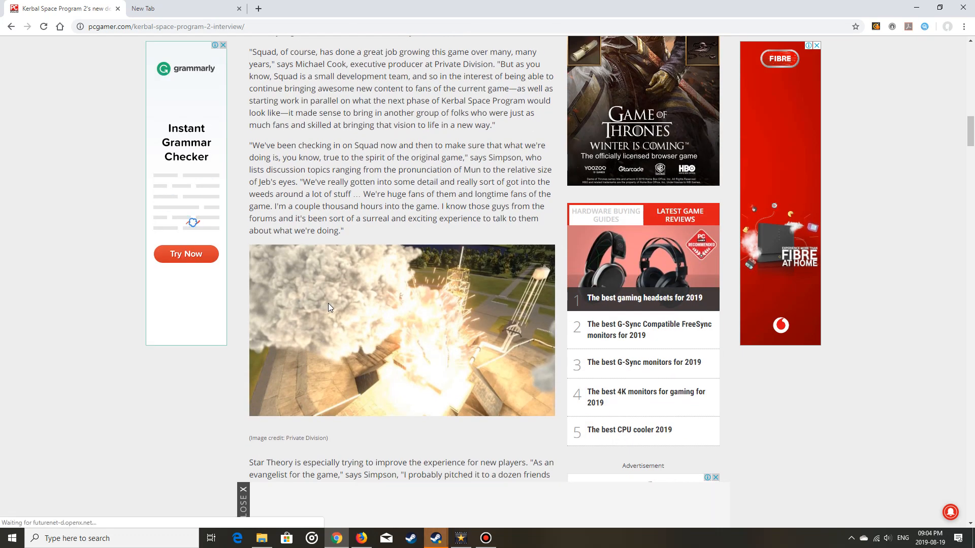
scroll(down, 3)
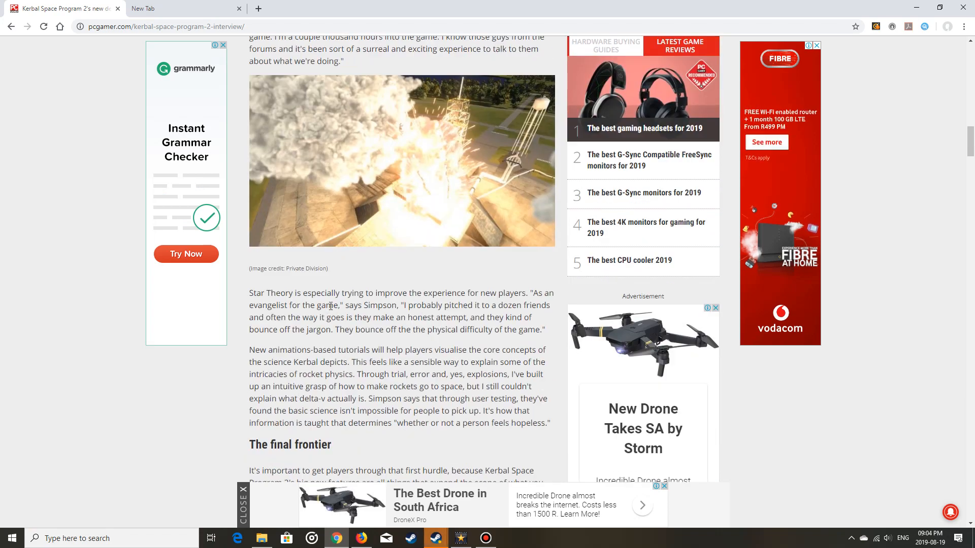
scroll(down, 3)
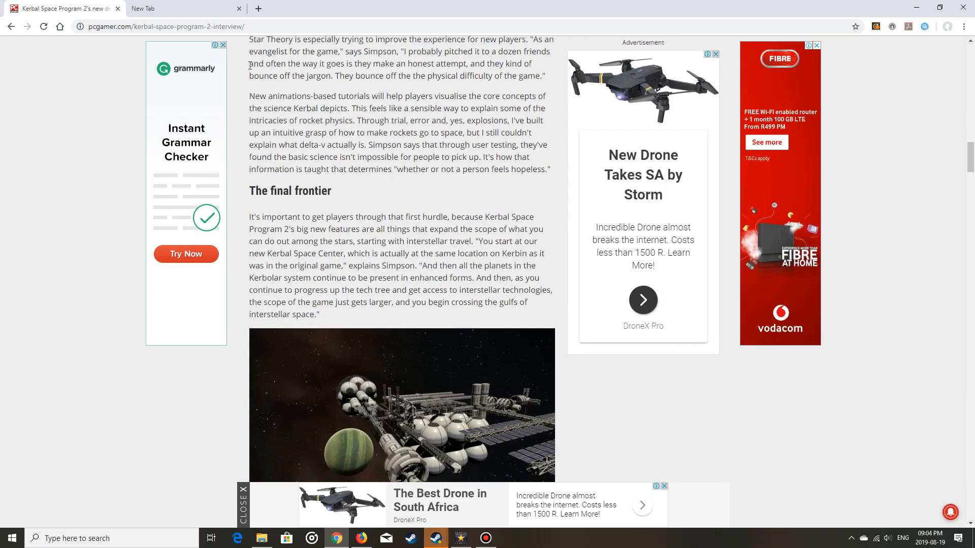